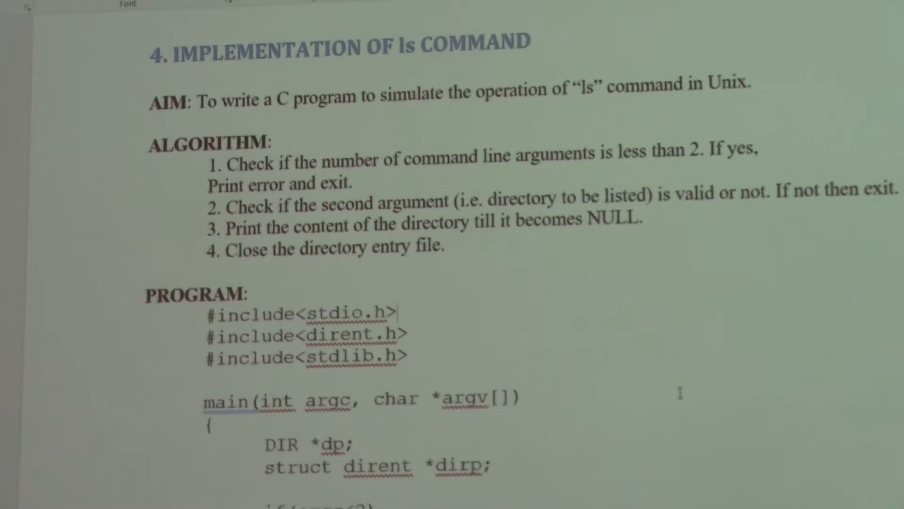
Scroll past the aim and algorithm to the C program's directory-reading loop and closedir call
scroll("down", 3)
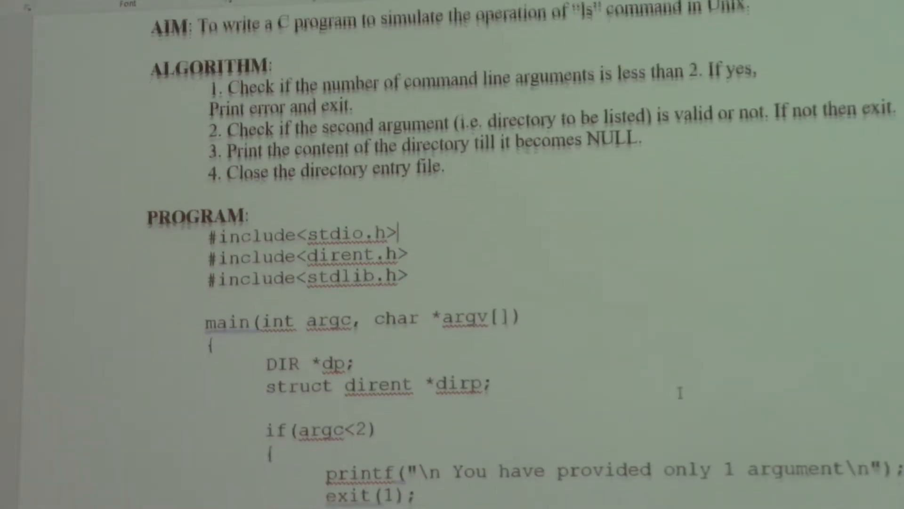
scroll("down", 3)
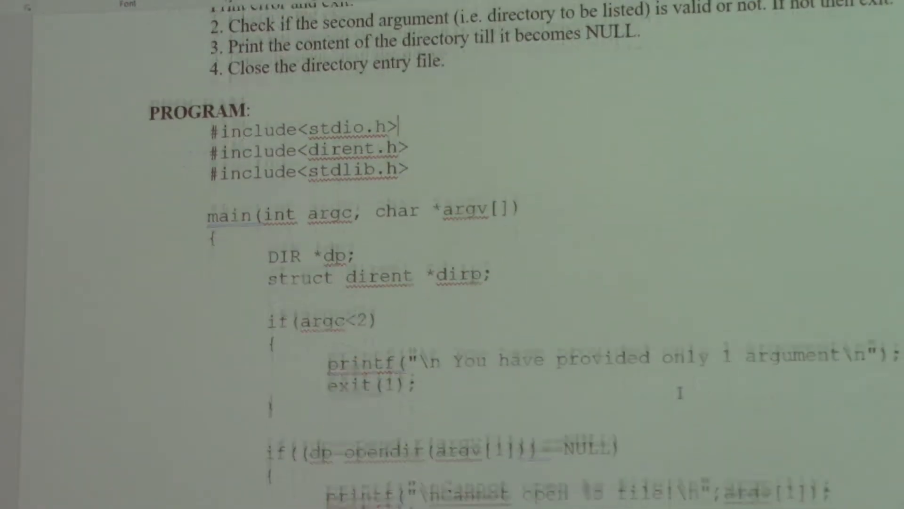
scroll("down", 3)
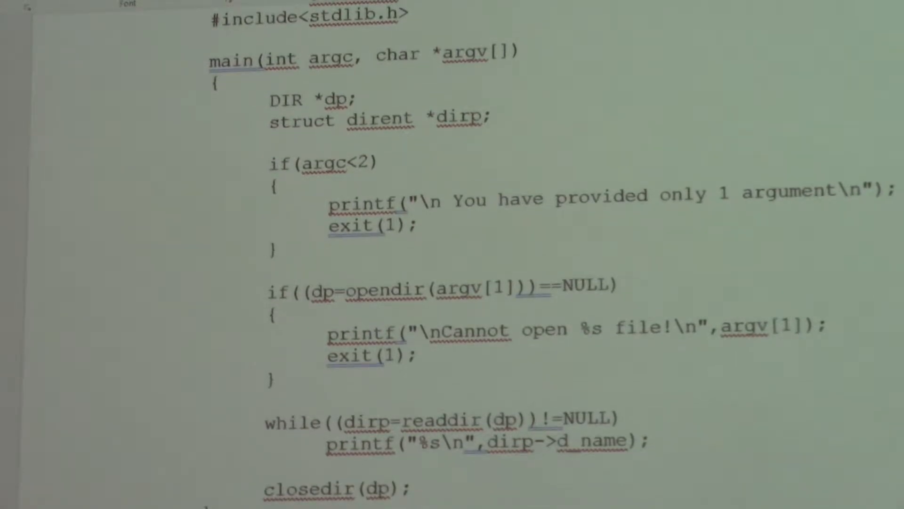
scroll("down", 3)
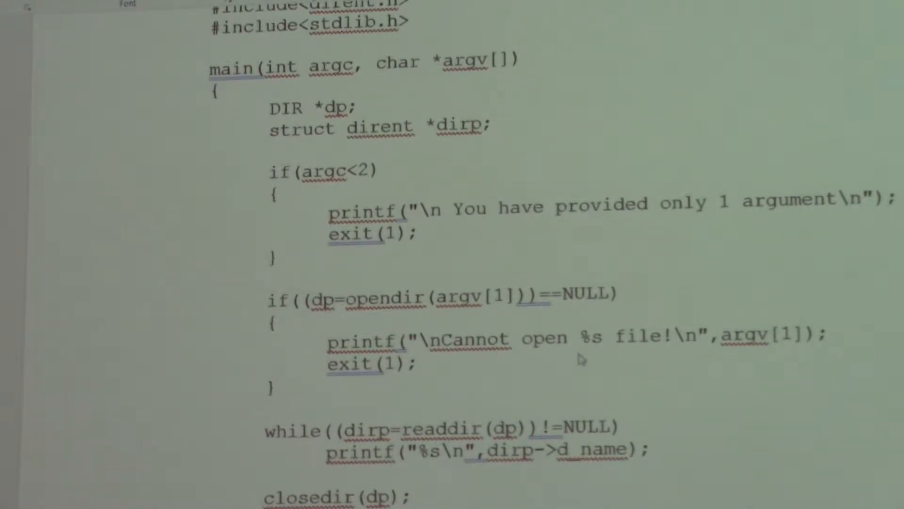
mouse_move(268, 118)
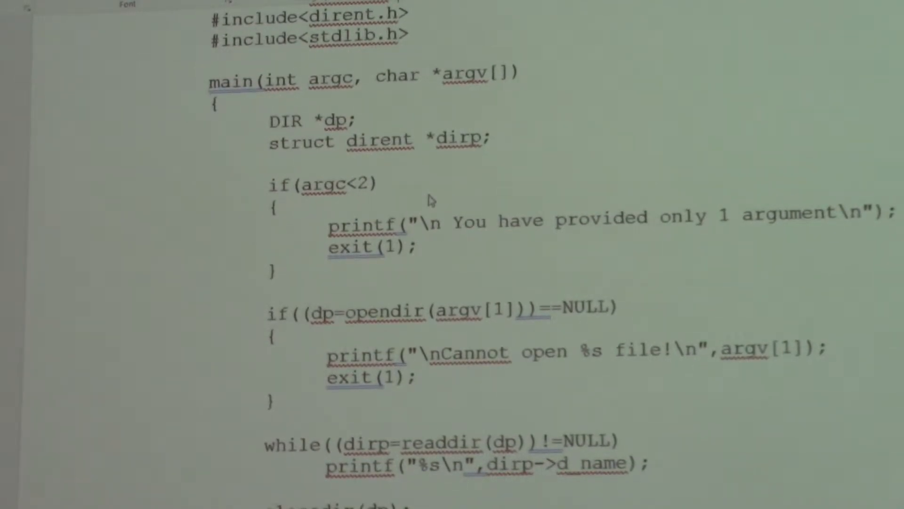
Scroll past the closing brace to the OUTPUT section's gcc compile line and error runs
scroll("down", 3)
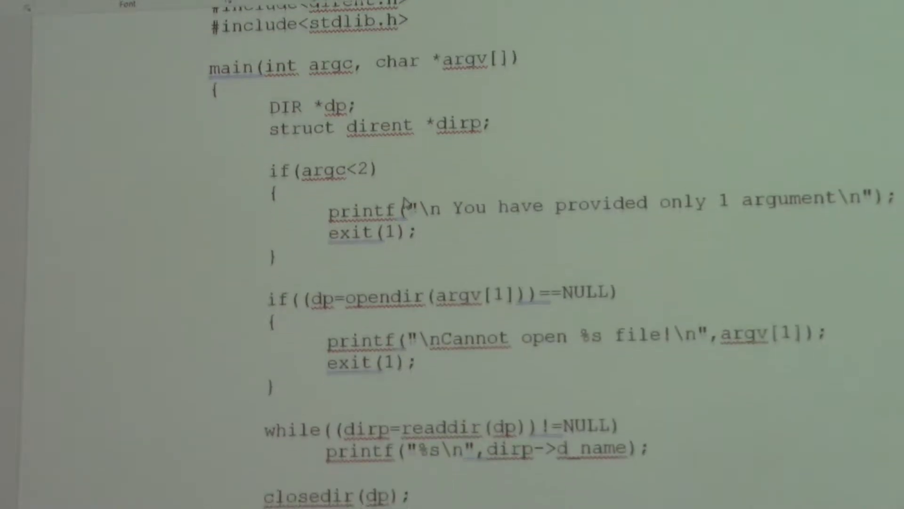
scroll("down", 3)
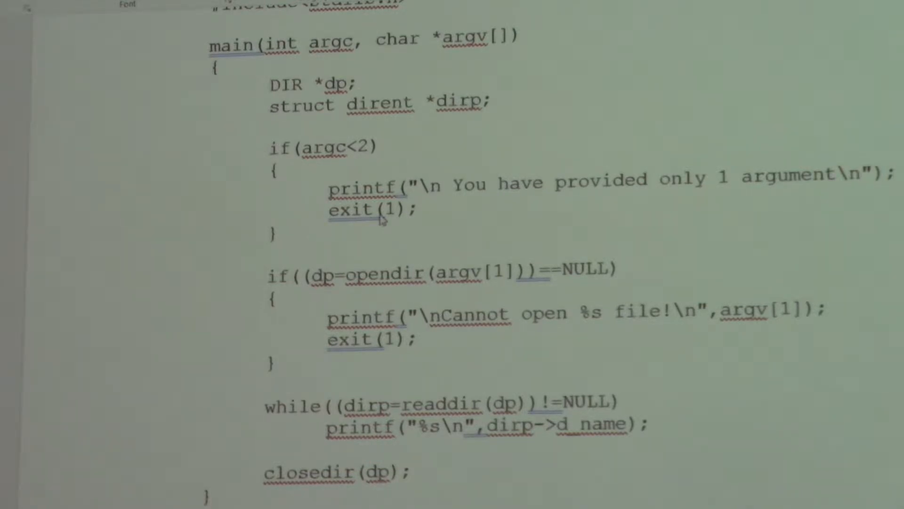
mouse_move(447, 209)
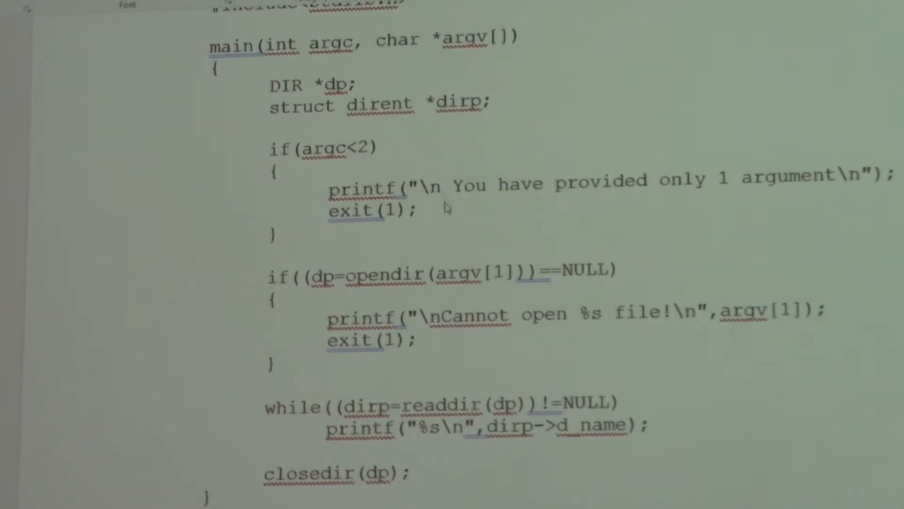
scroll("down", 3)
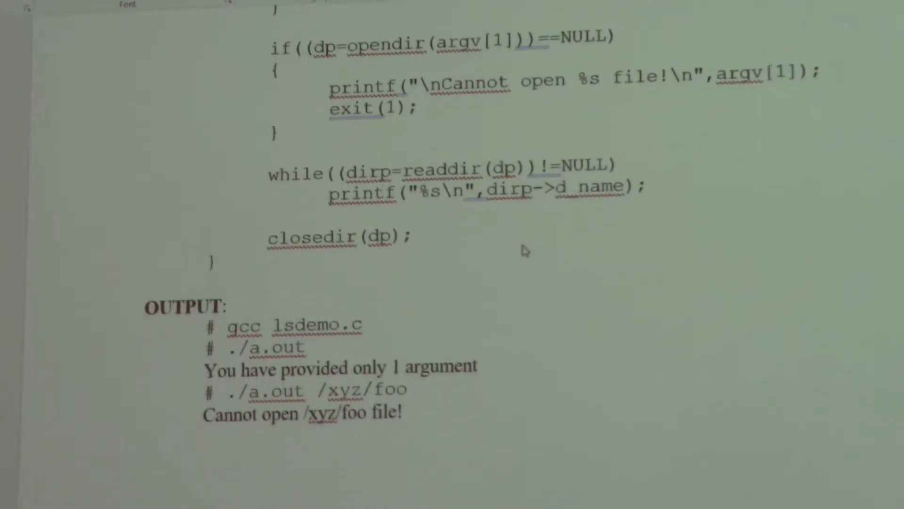
mouse_move(297, 190)
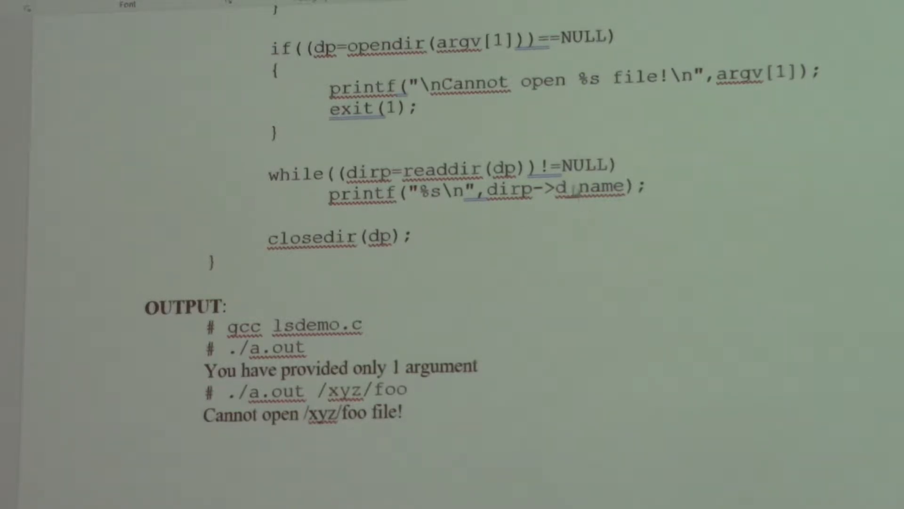
mouse_move(652, 248)
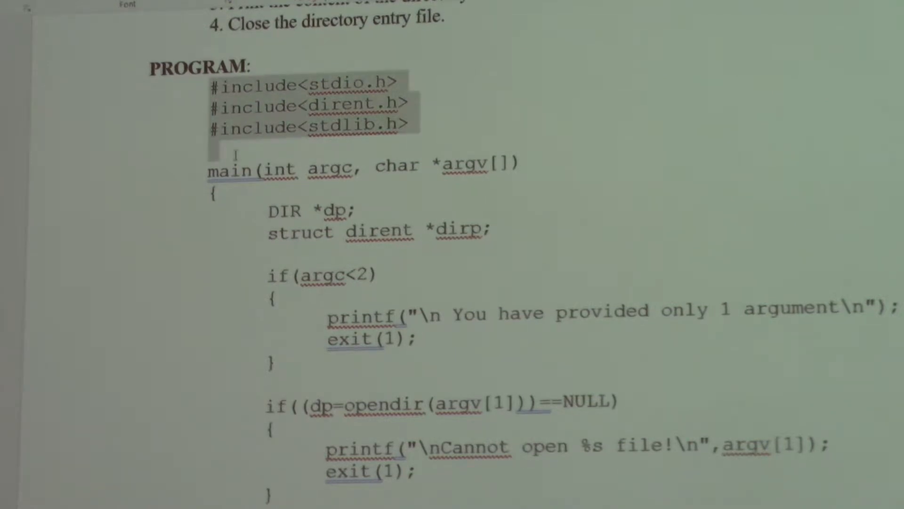
Scroll the document to bring the PROGRAM heading and #include lines into view
scroll("down", 3)
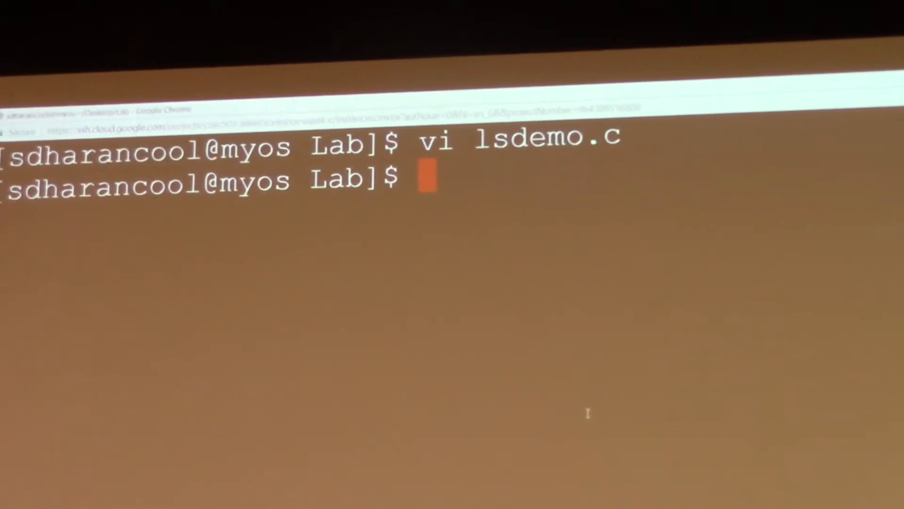
Compile lsdemo.c with gcc in the SSH terminal
type("gou")
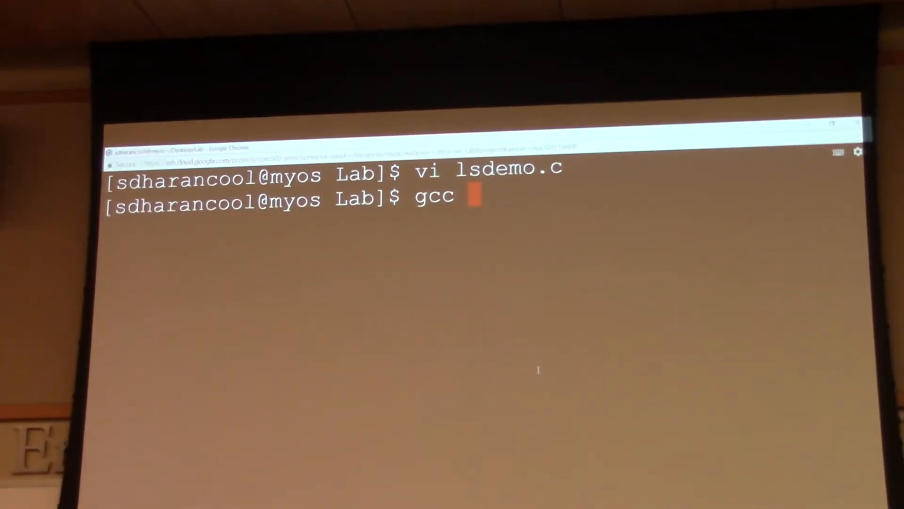
type("lsdemo")
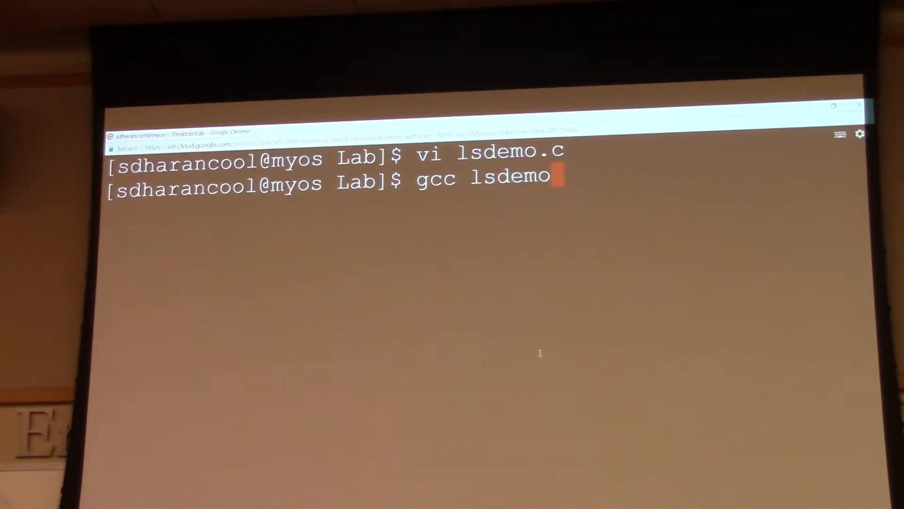
type(".c")
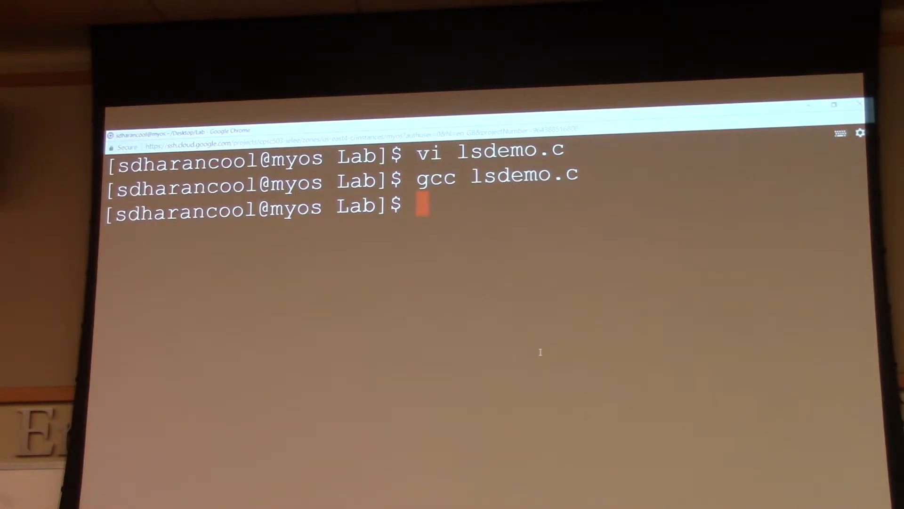
Run ./a.out with no argument, then with 'rew', reading both error messages
type("./a.")
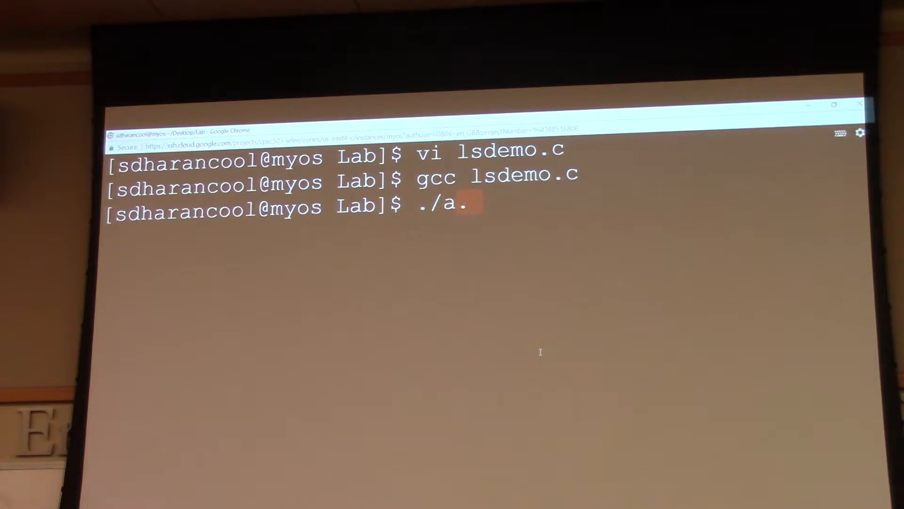
type("out")
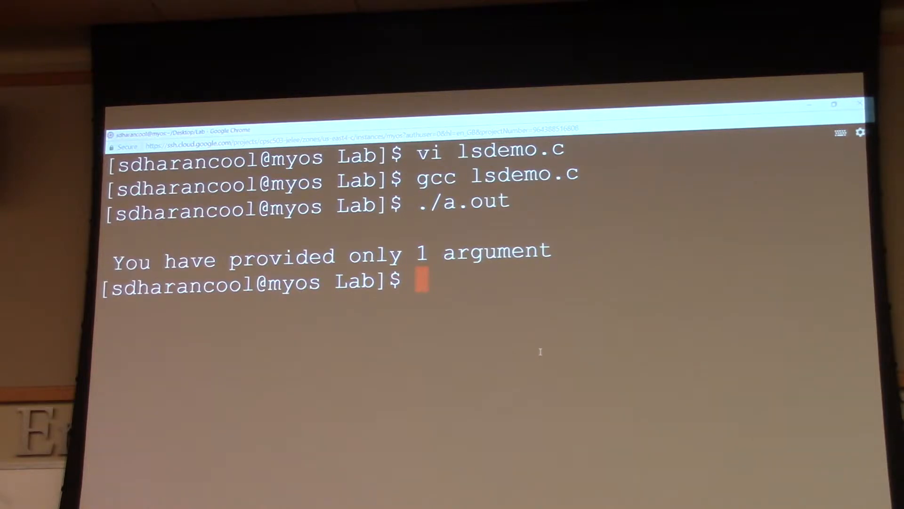
type("./a.out")
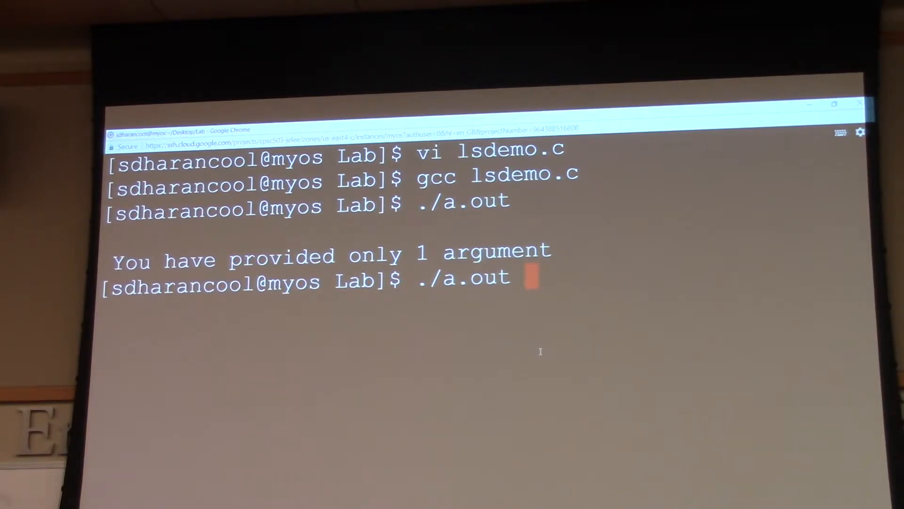
type("rew")
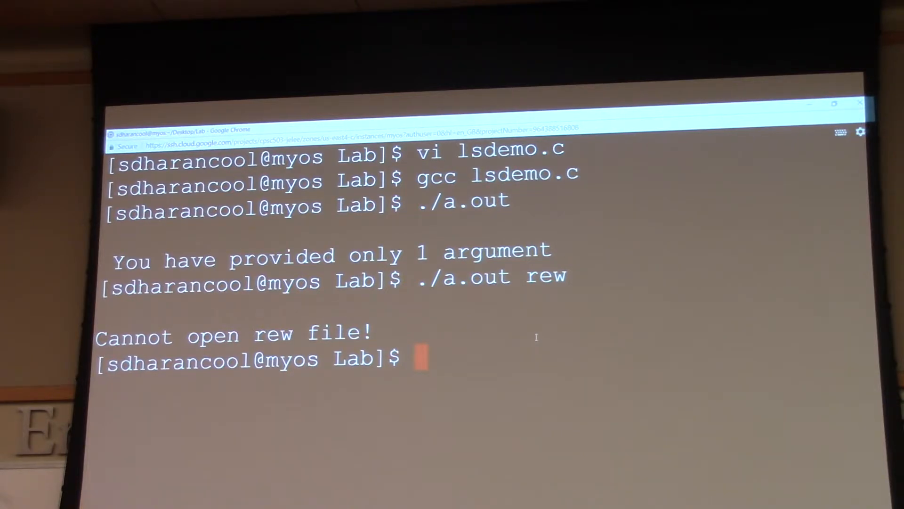
Print the working directory with pwd and select the /home/sdharancool/Desktop/Lab path
type("p")
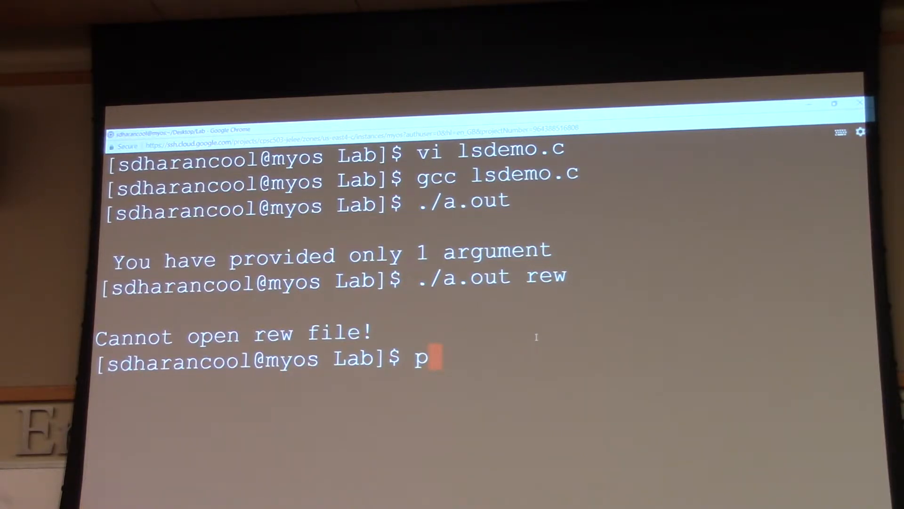
type("wd")
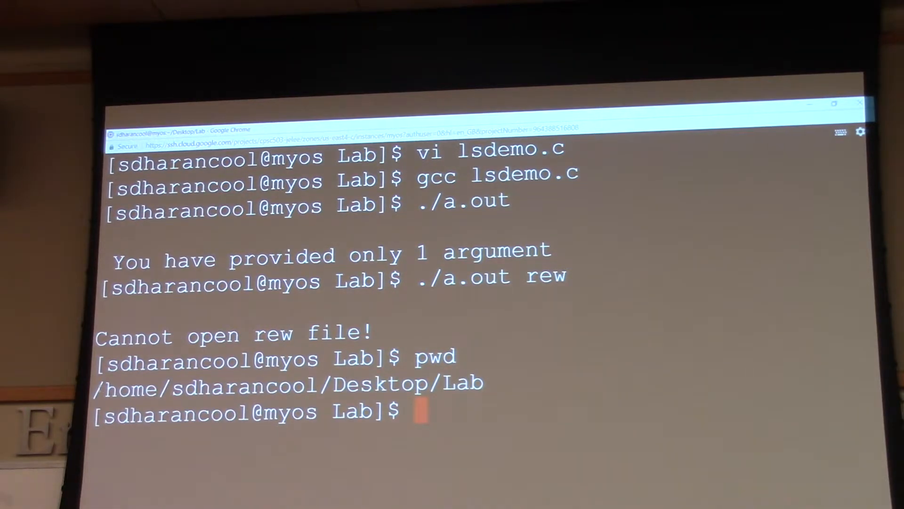
left_click_drag(98, 387, 265, 387)
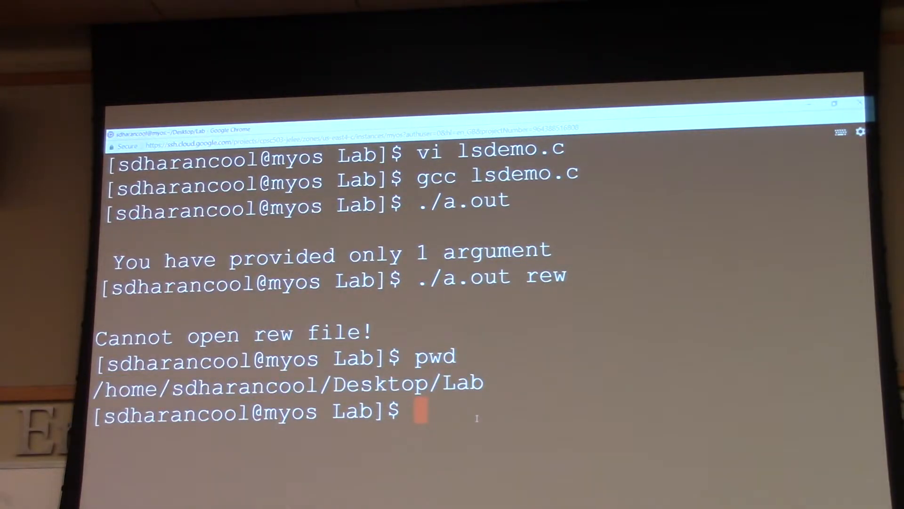
Run ./a.out /home/sdharancool/Desktop/Lab to list that directory's files
type("./")
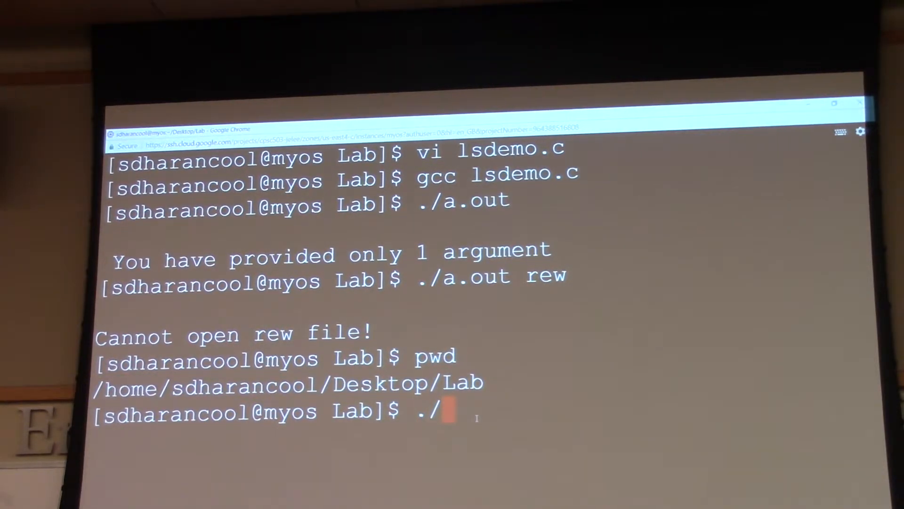
type("a.out")
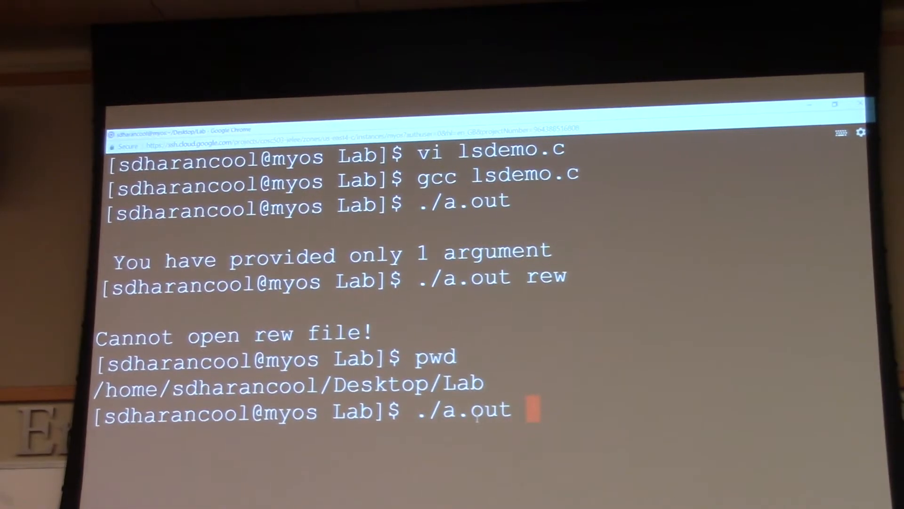
type("/home/sdharancool/Desktop/Lab")
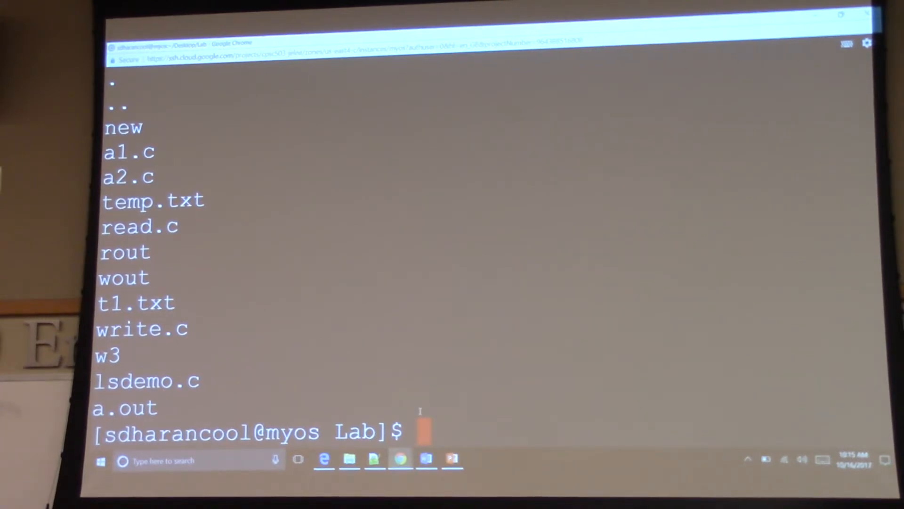
type("ls")
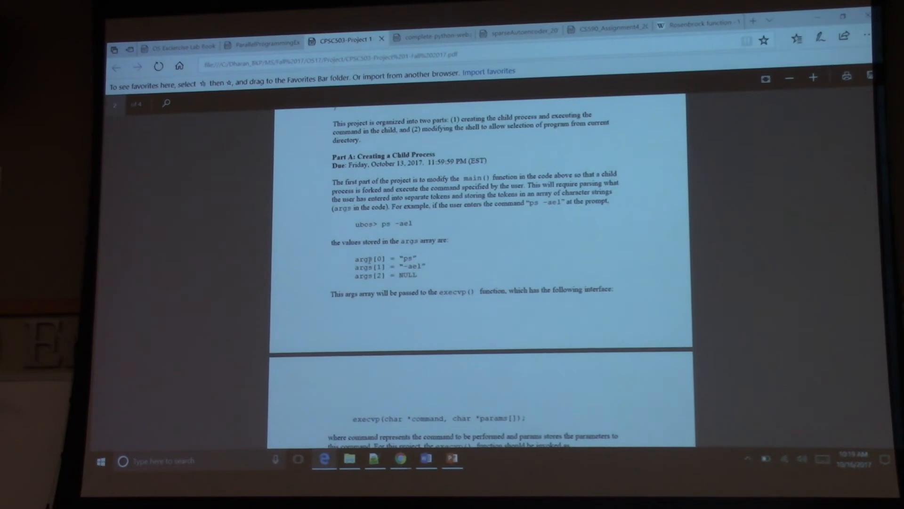
scroll("down", 3)
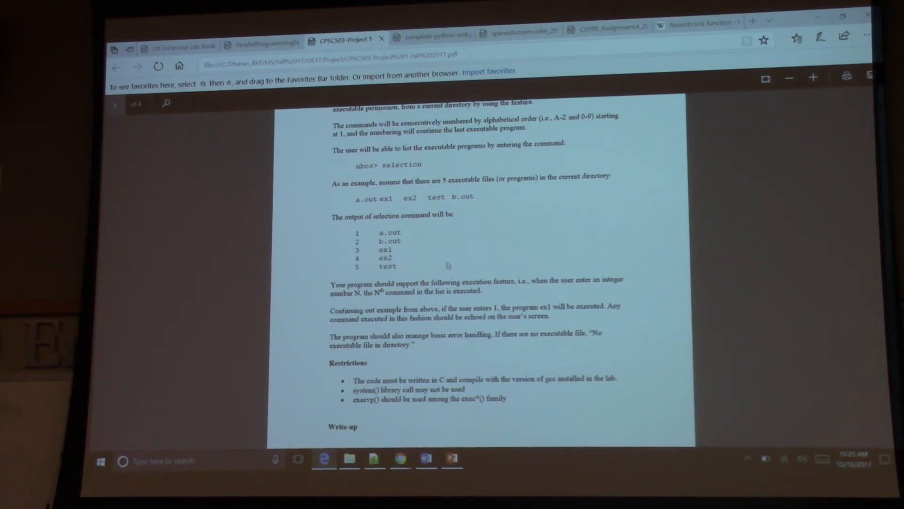
scroll("down", 3)
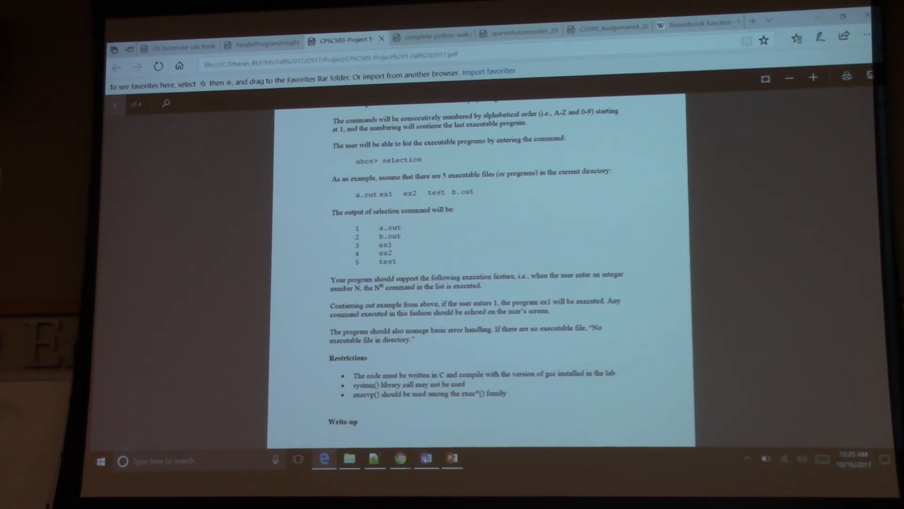
mouse_move(451, 460)
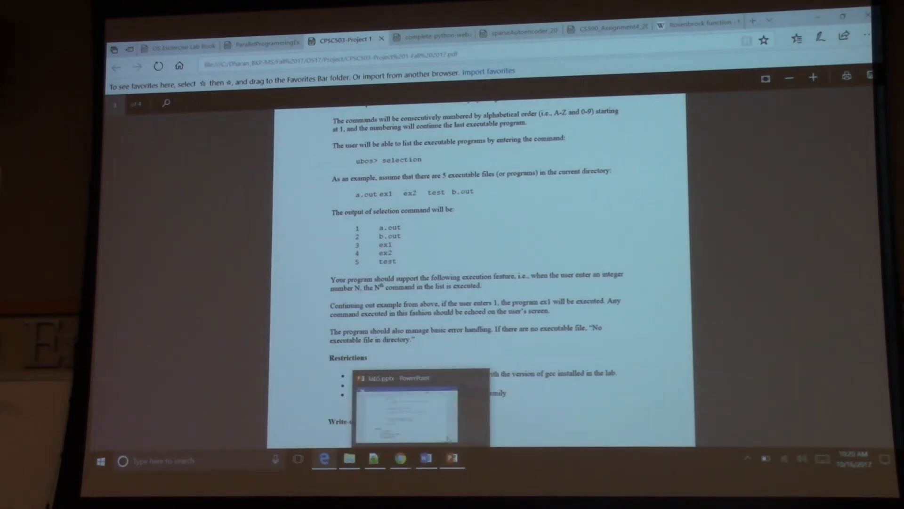